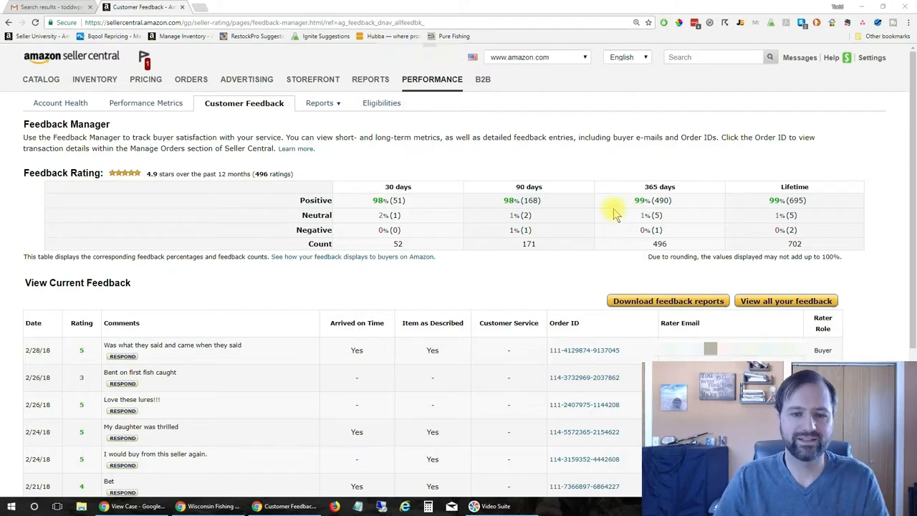
mouse_move(562, 207)
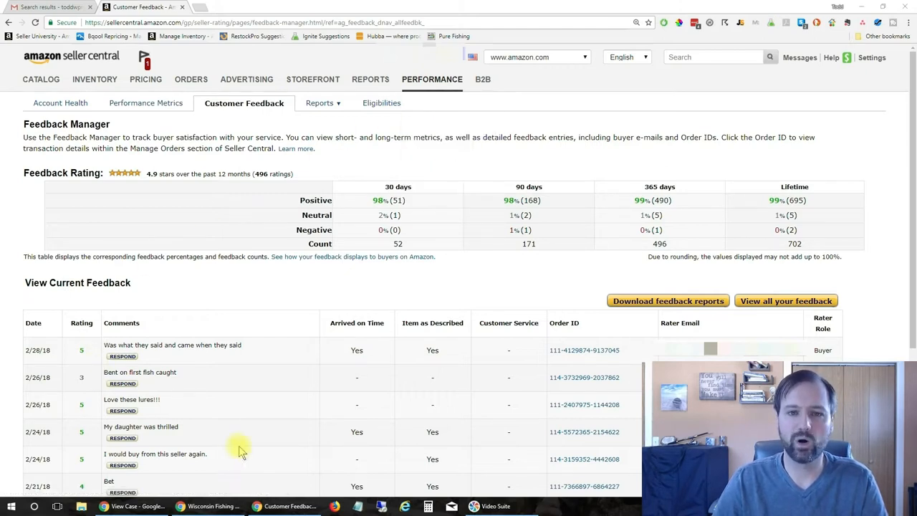
mouse_move(414, 208)
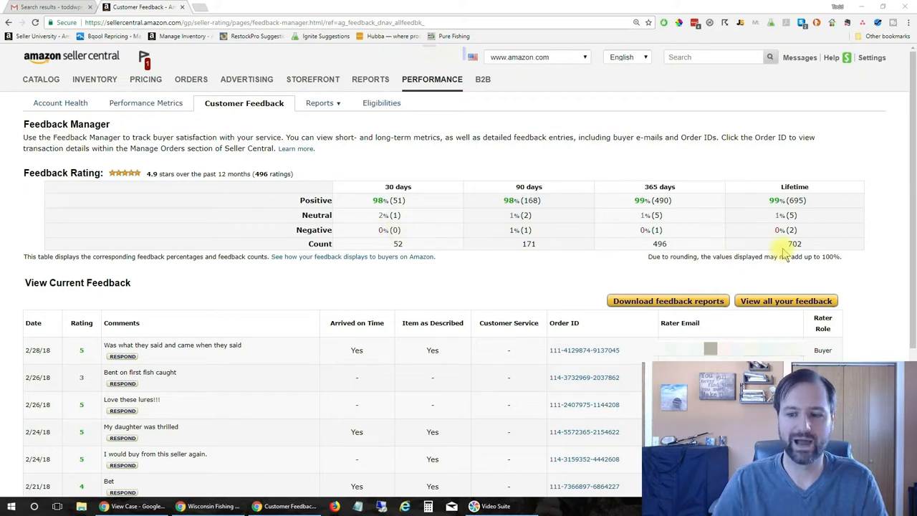
mouse_move(794, 230)
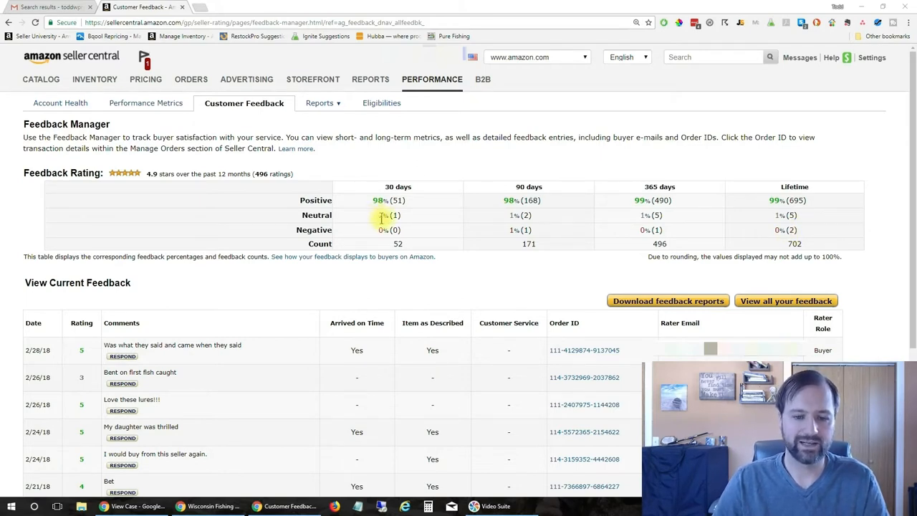
double_click(387, 215)
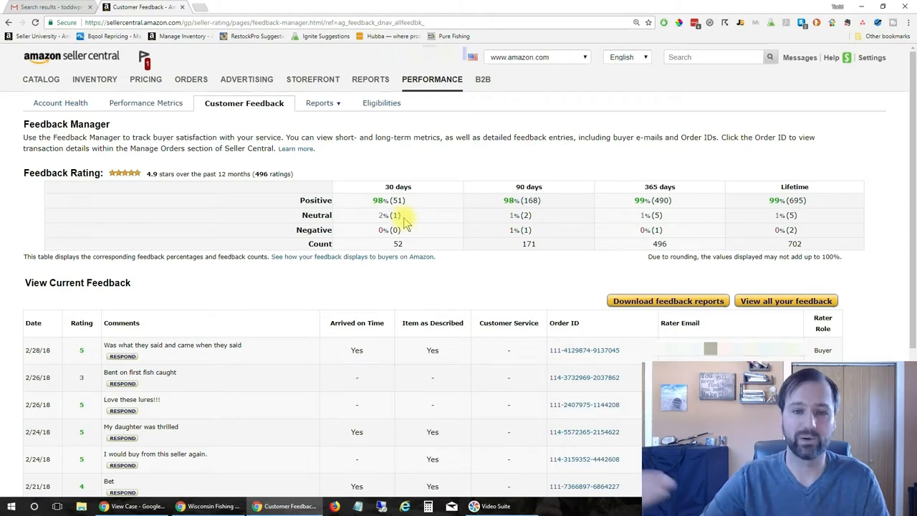
scroll(down, 3)
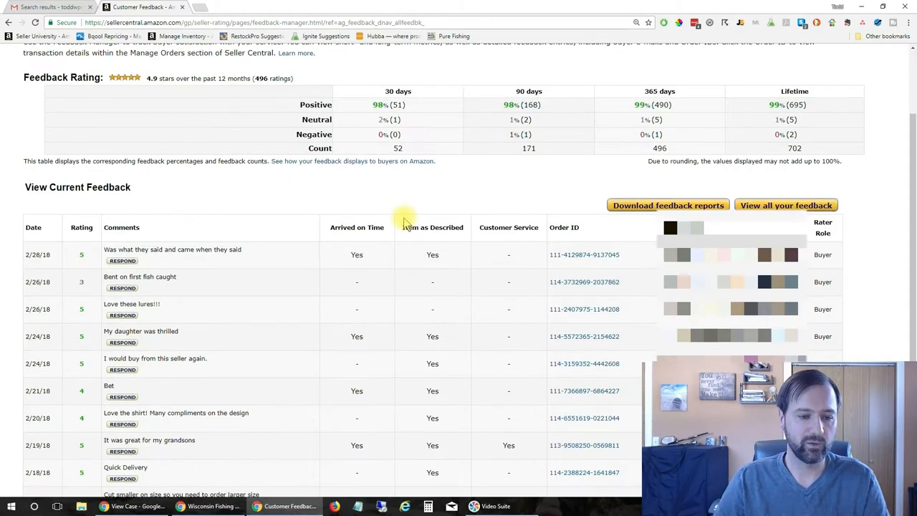
scroll(down, 3)
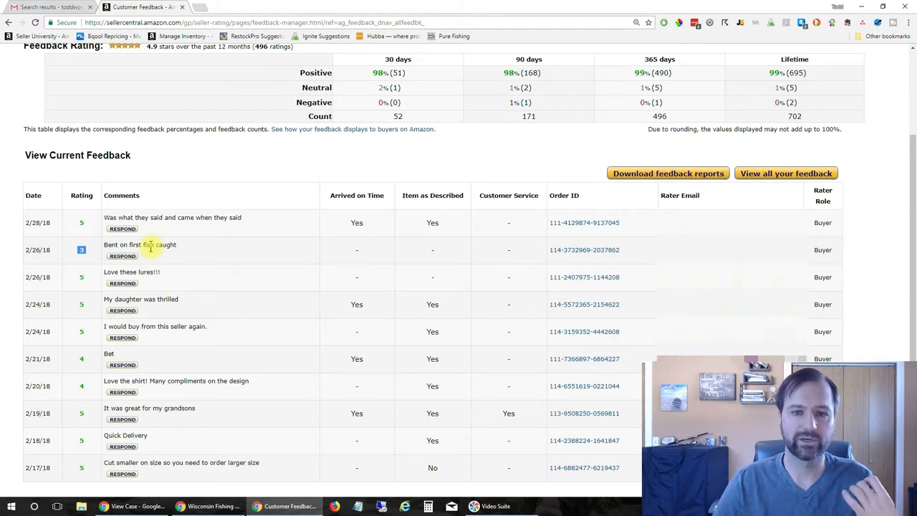
mouse_move(320, 260)
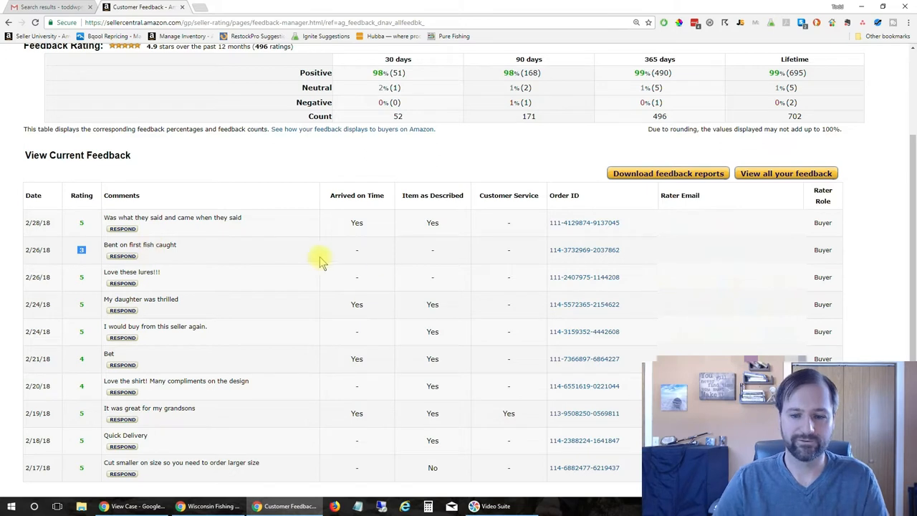
mouse_move(631, 254)
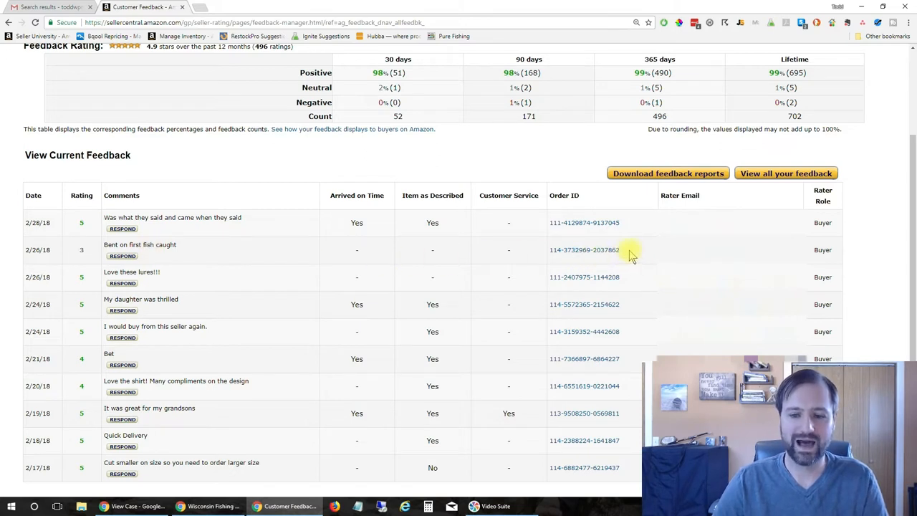
double_click(584, 249)
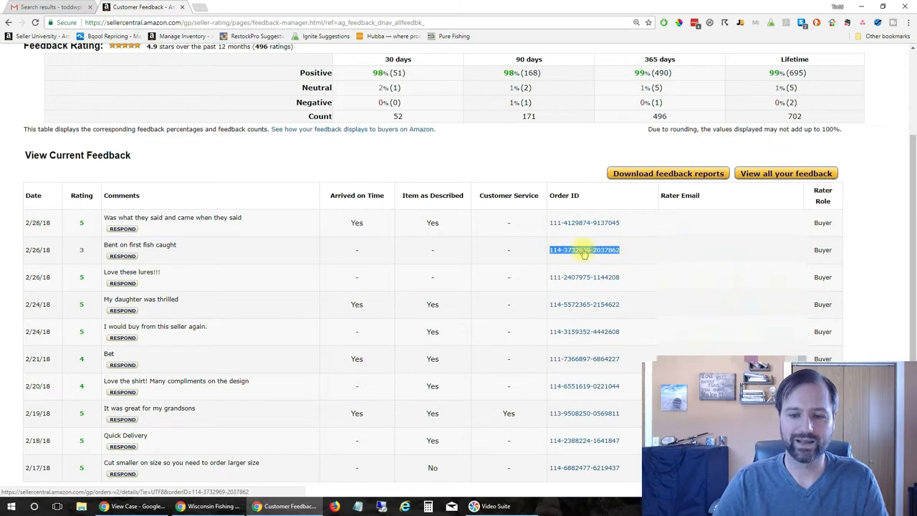
right_click(584, 249)
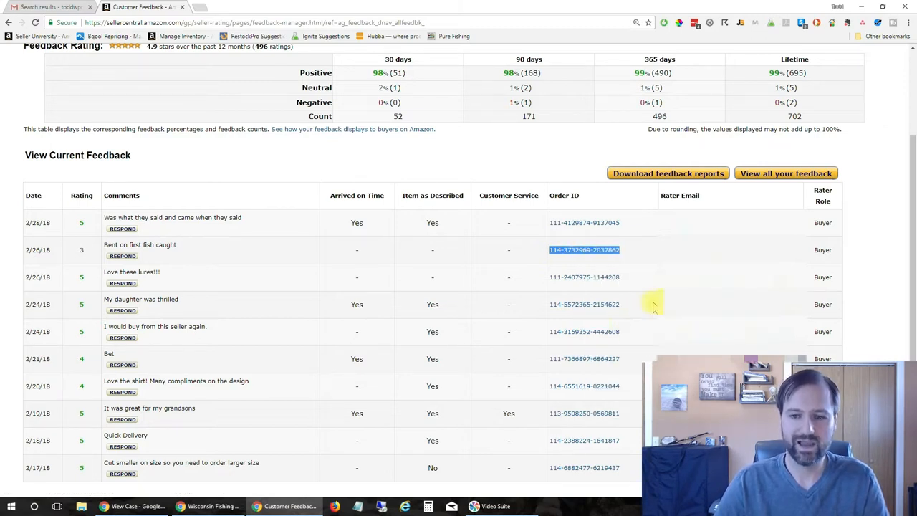
scroll(up, 3)
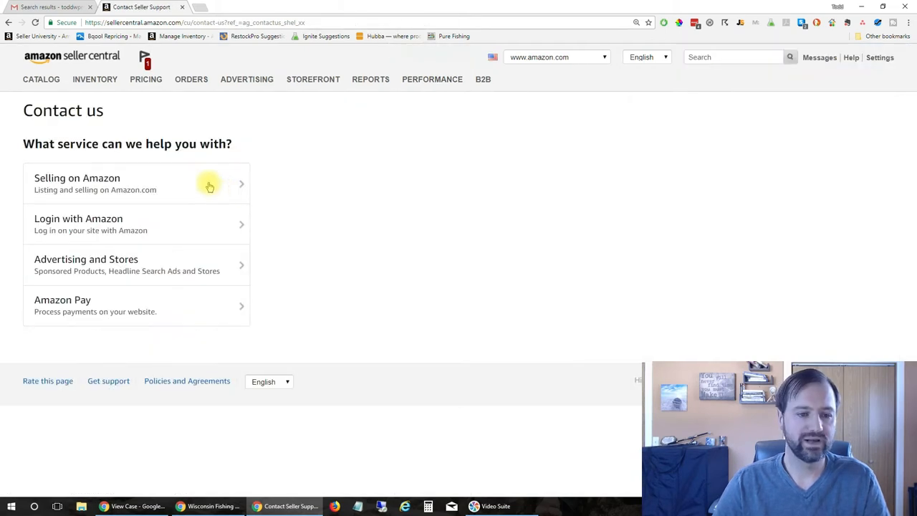
click(136, 184)
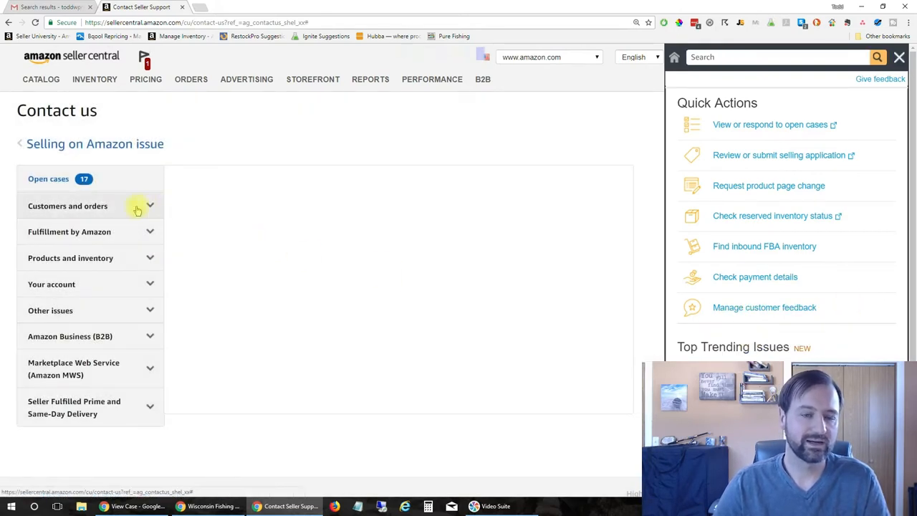
click(68, 206)
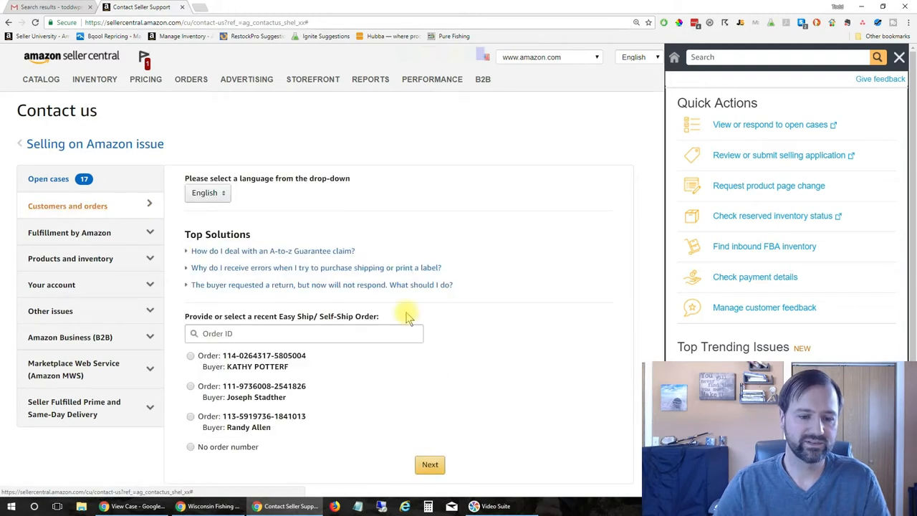
click(303, 333)
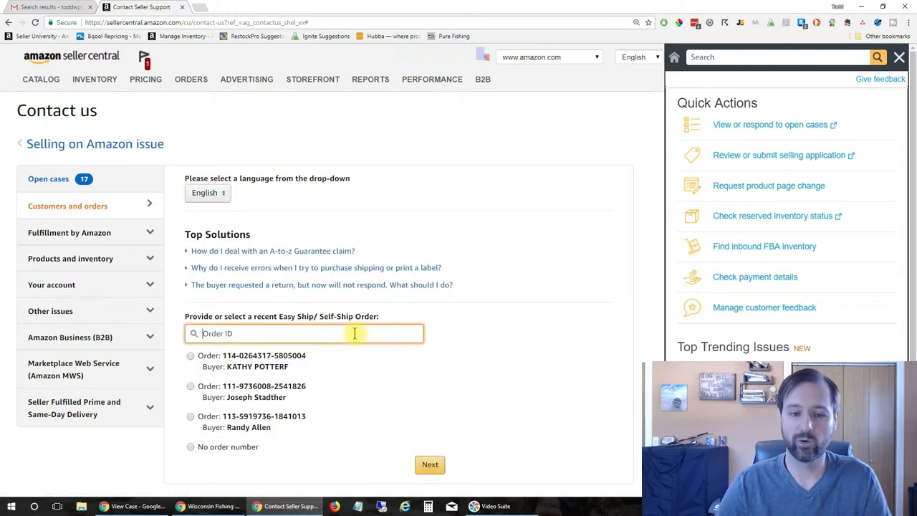
right_click(301, 333)
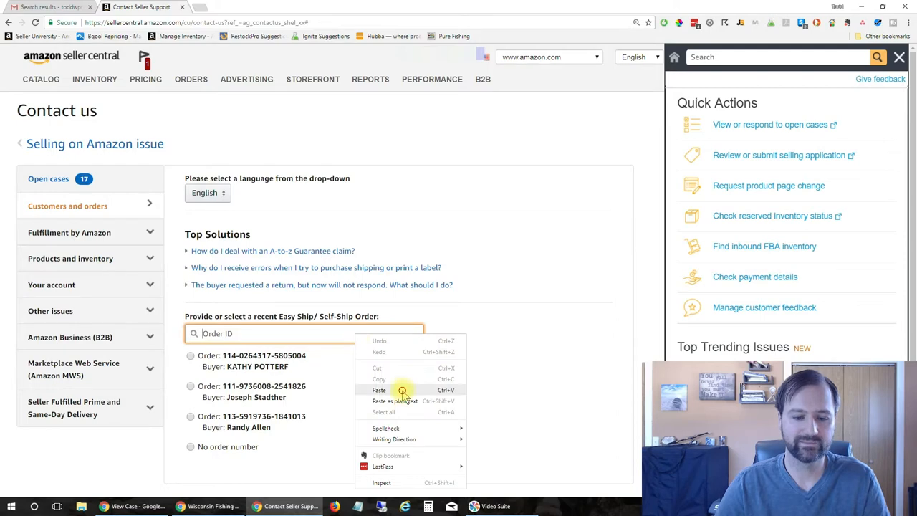
click(379, 390)
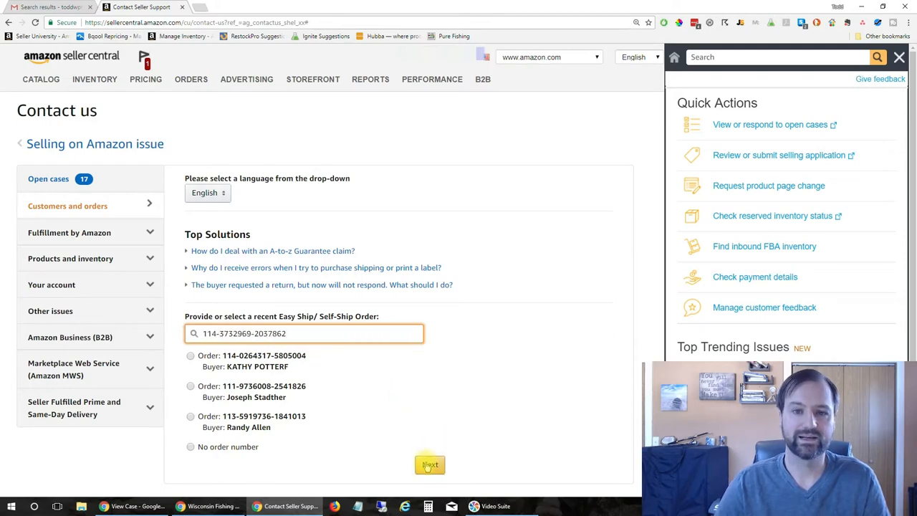
click(430, 464)
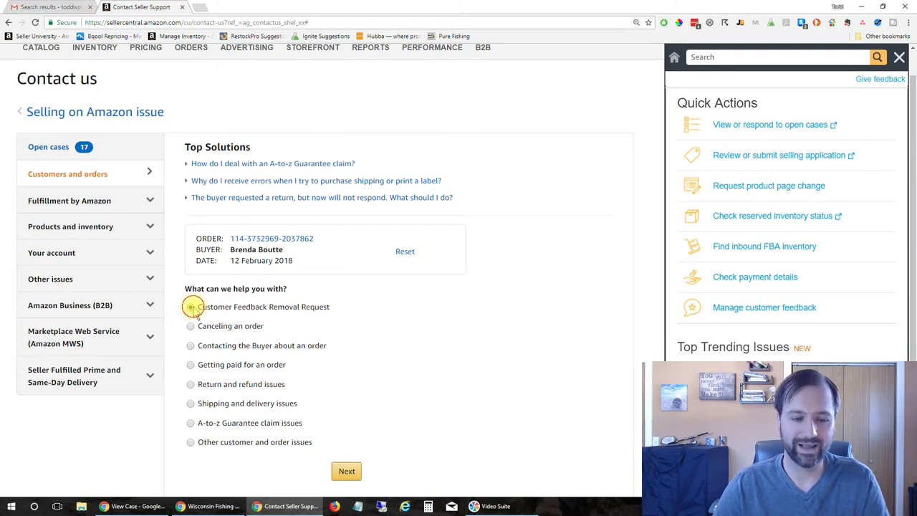
Step: Submit a Customer Feedback Removal Request for the 3-star feedback
click(191, 306)
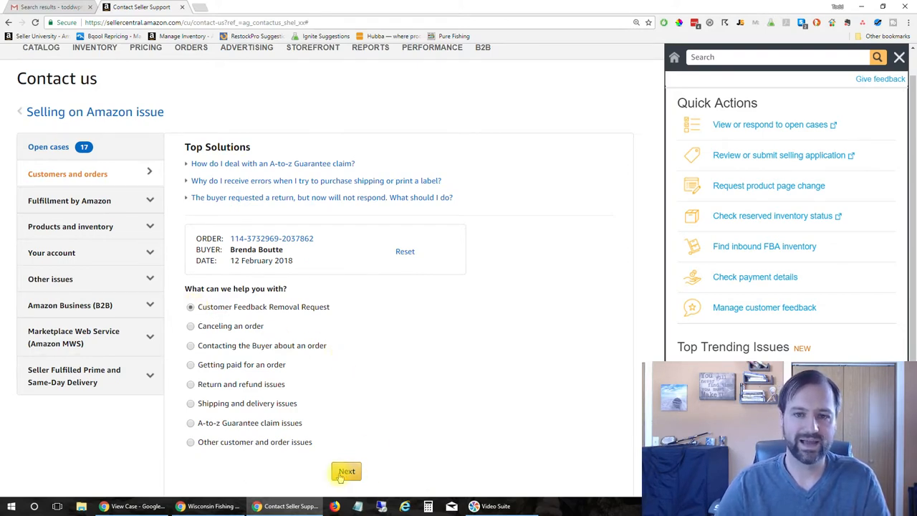
click(346, 470)
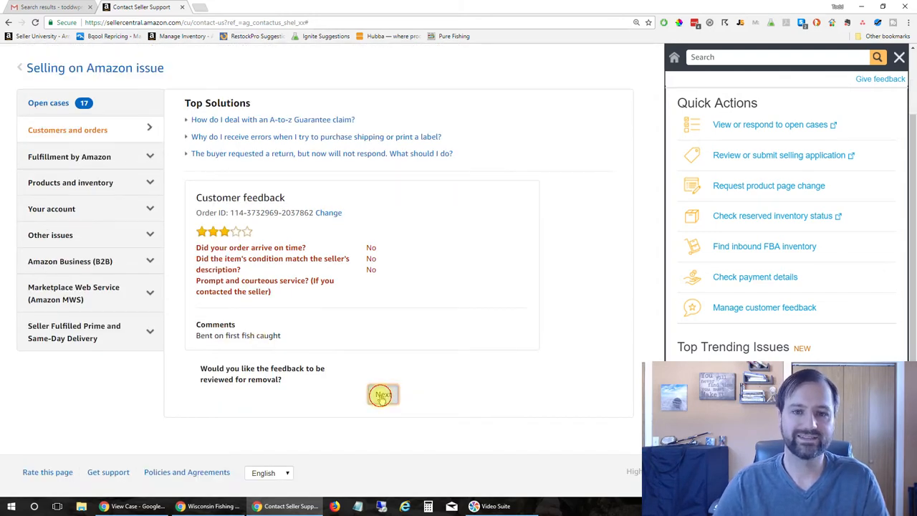
click(382, 395)
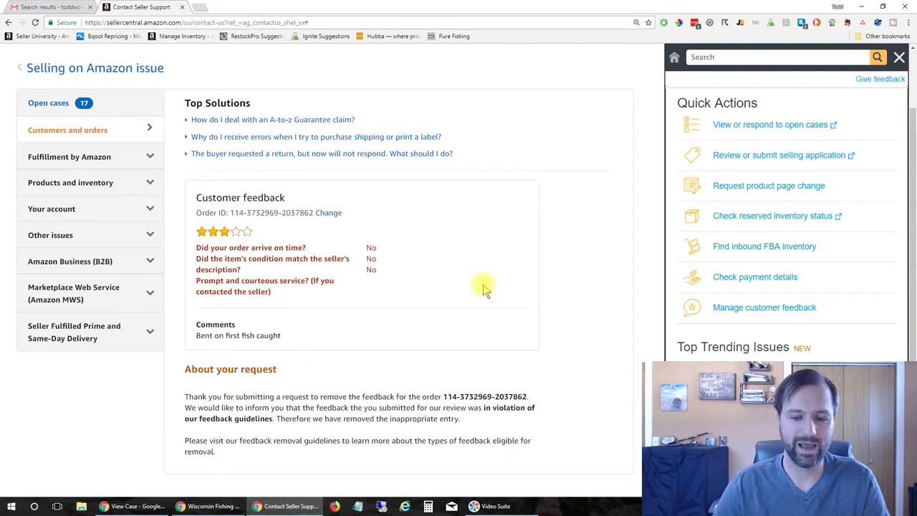
Step: Read the removal confirmation, then show the Performance menu pages
scroll(down, 3)
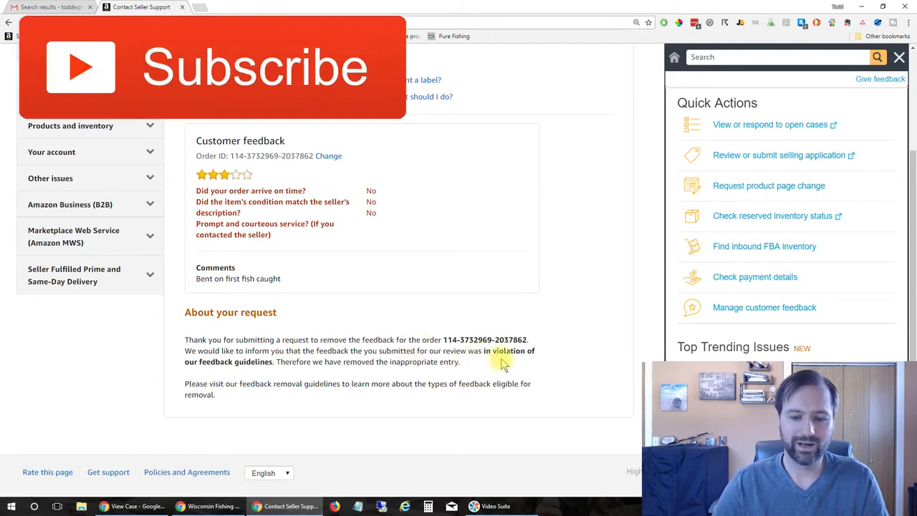
mouse_move(305, 364)
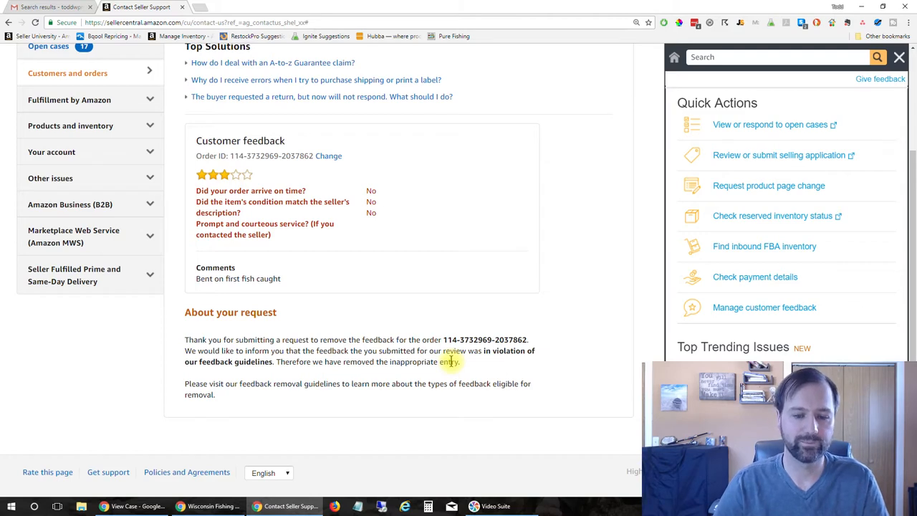
click(432, 79)
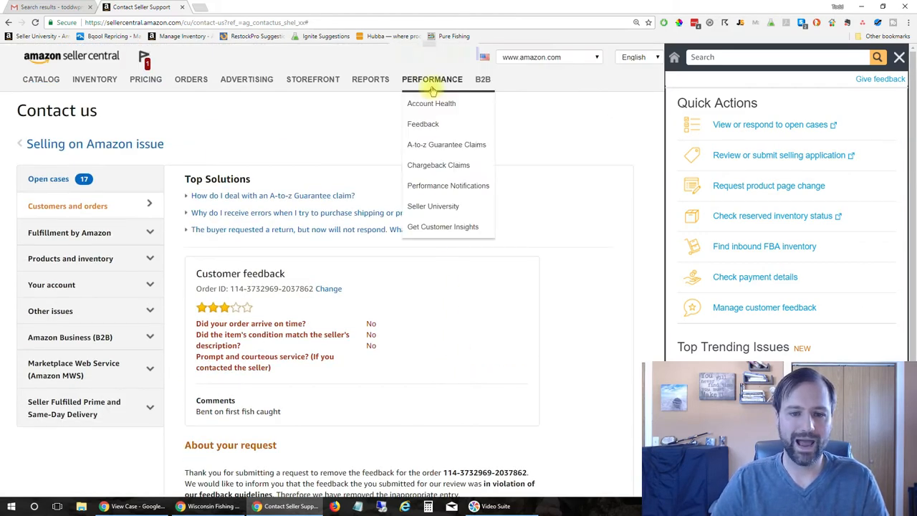
Step: Go to Performance > Feedback to see the struck-through 3-star entry
click(423, 124)
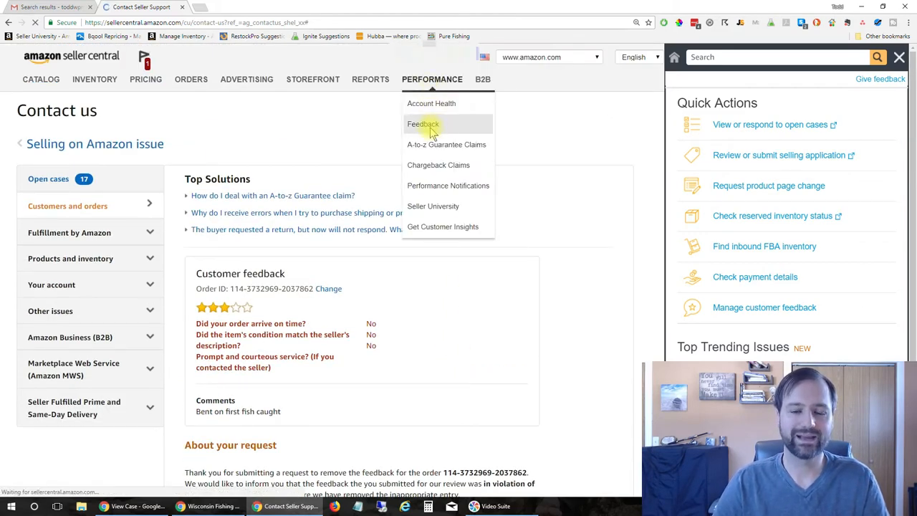
click(423, 124)
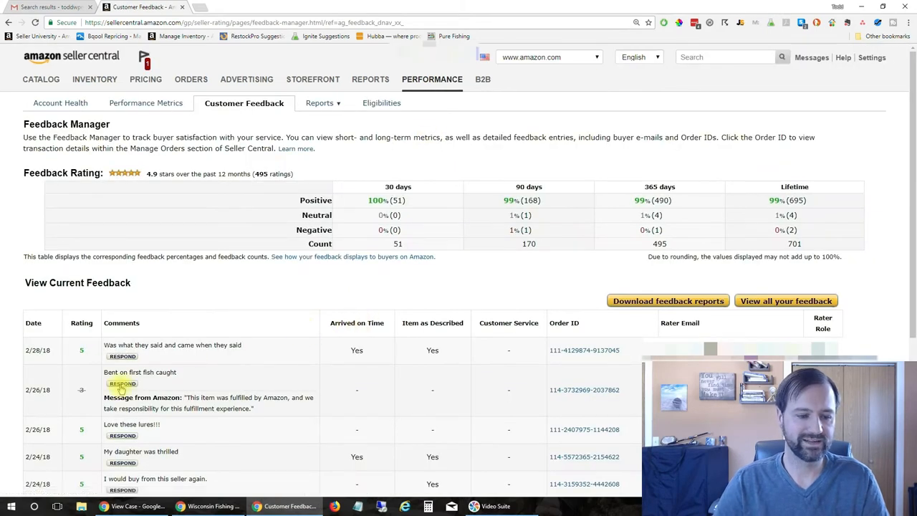
mouse_move(81, 390)
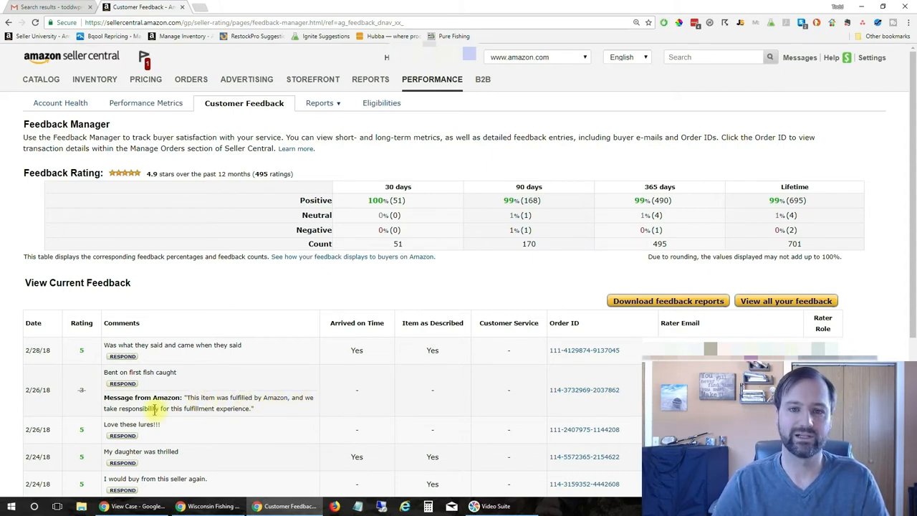
mouse_move(402, 266)
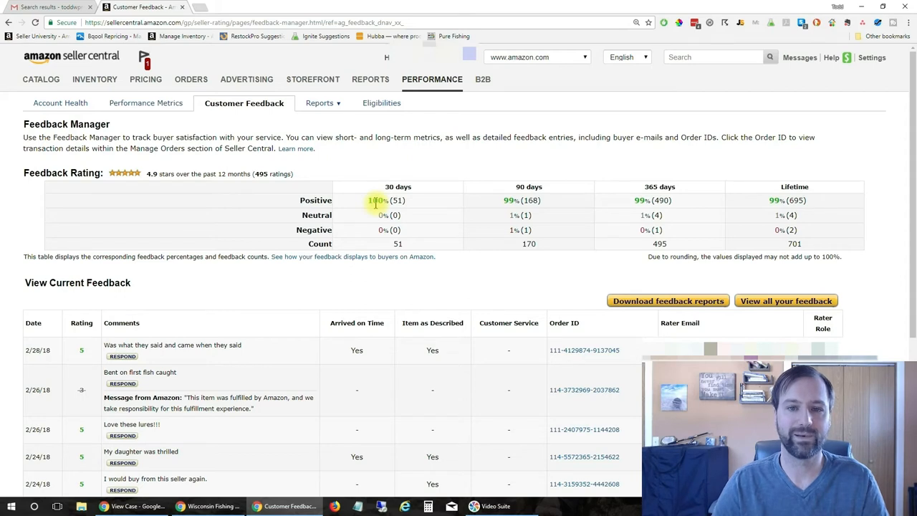
mouse_move(699, 207)
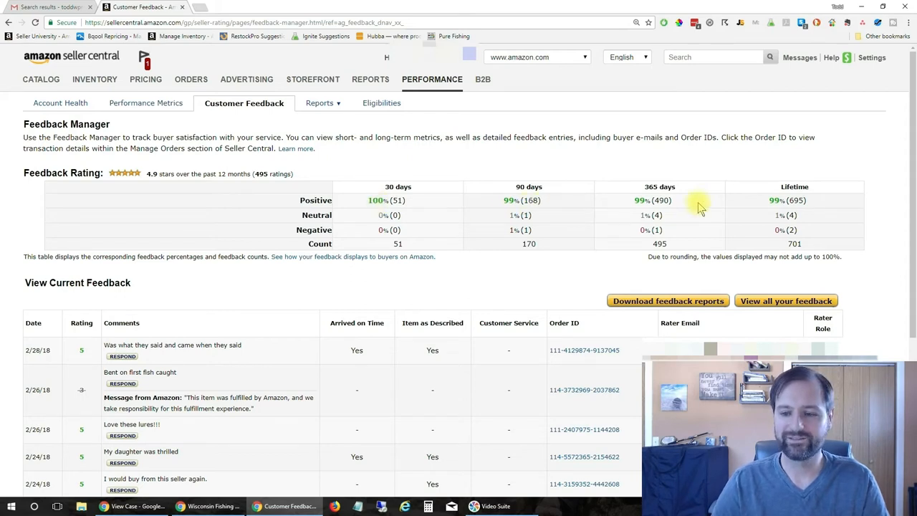
mouse_move(799, 228)
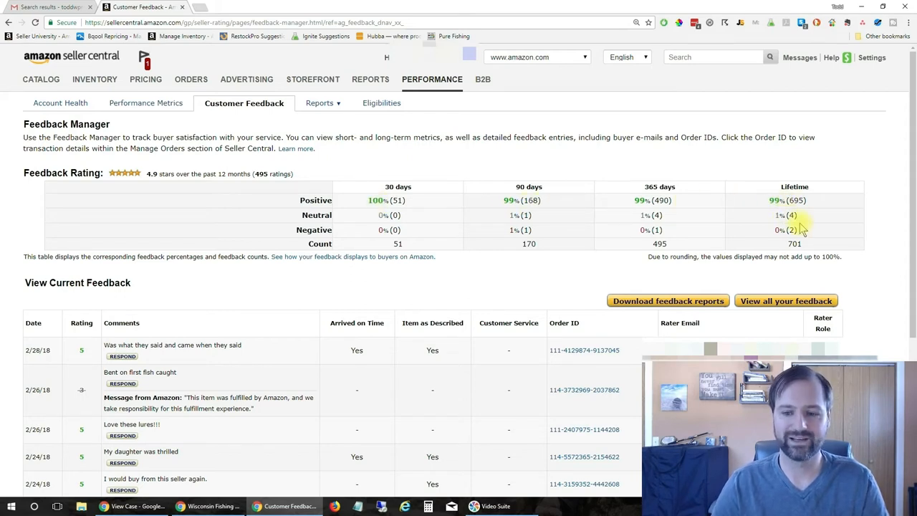
mouse_move(838, 256)
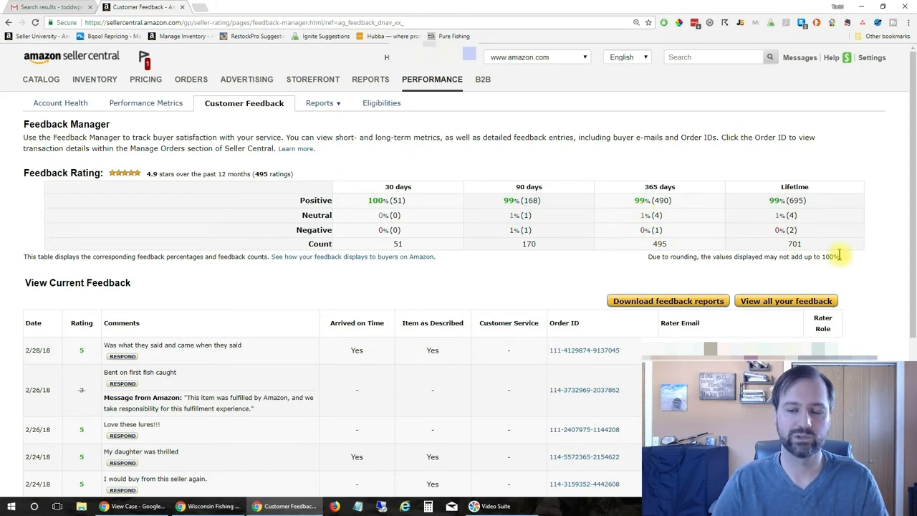